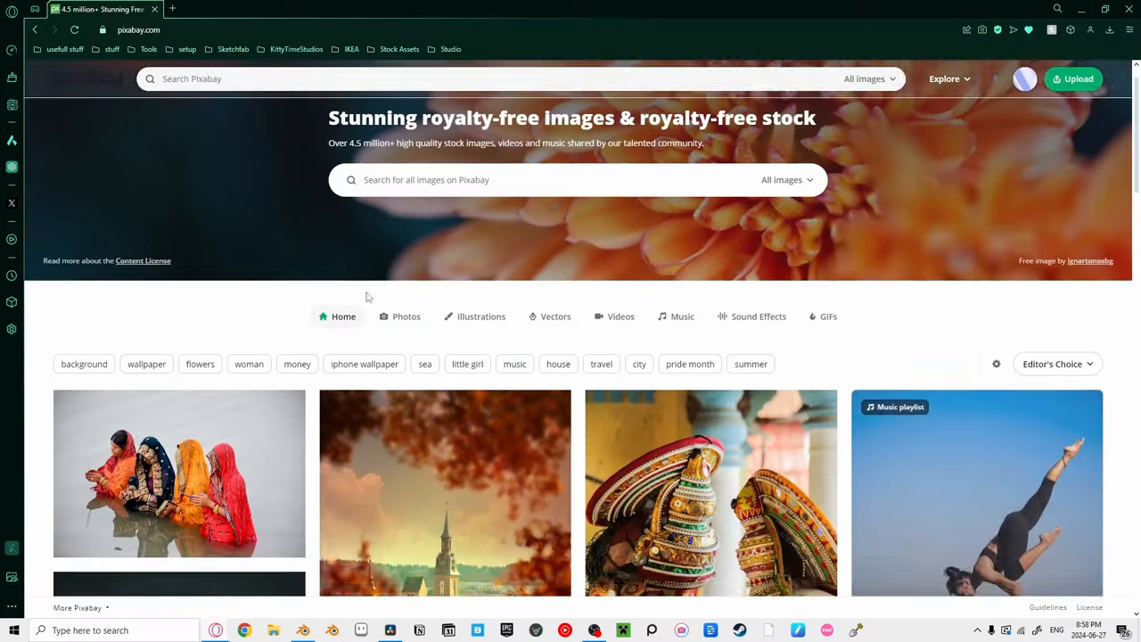
Preview the Martha Stewart Blog gravel carriage-road photo from the road edge results
scroll("down", 3)
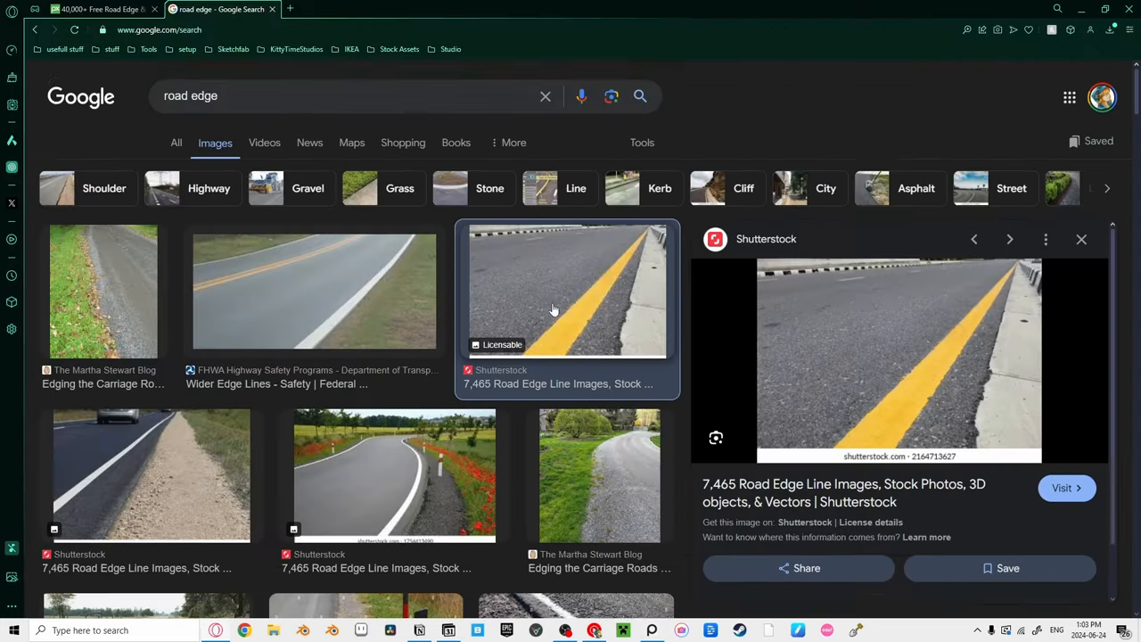
left_click(599, 397)
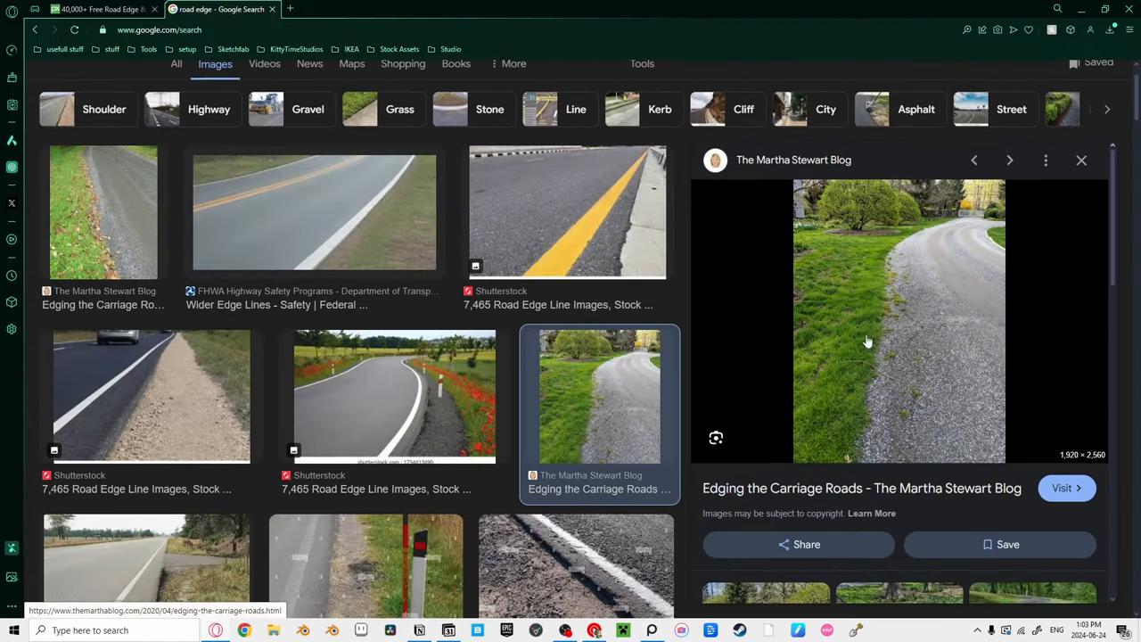
mouse_move(722, 492)
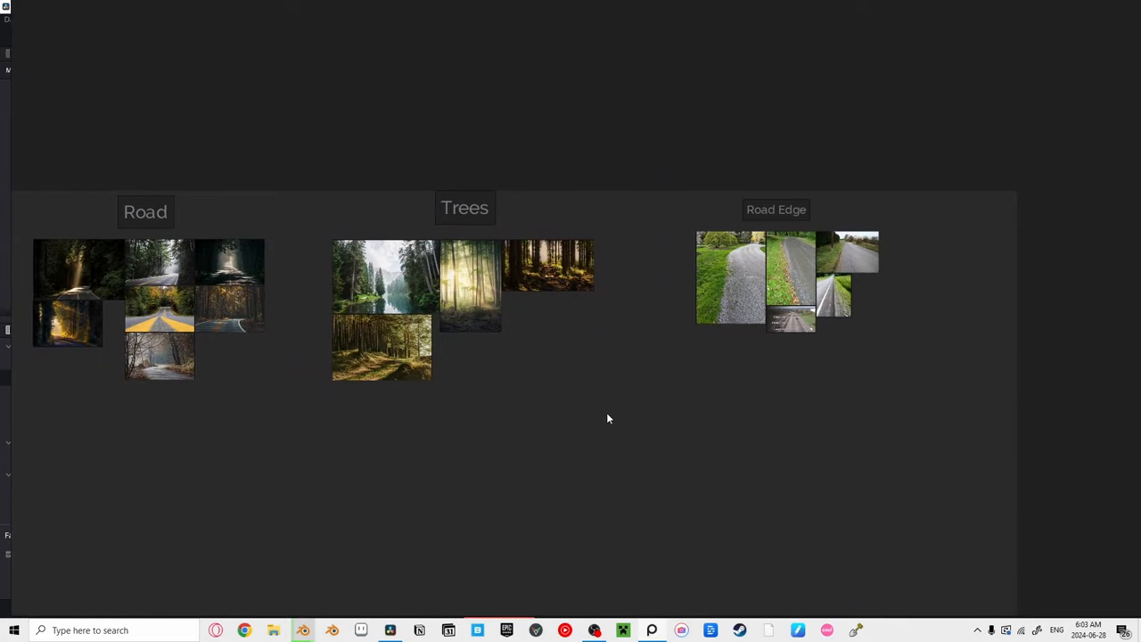
Bring up the PureRef board showing the Road, Trees and Road Edge groups
key("ctrl+shift+a")
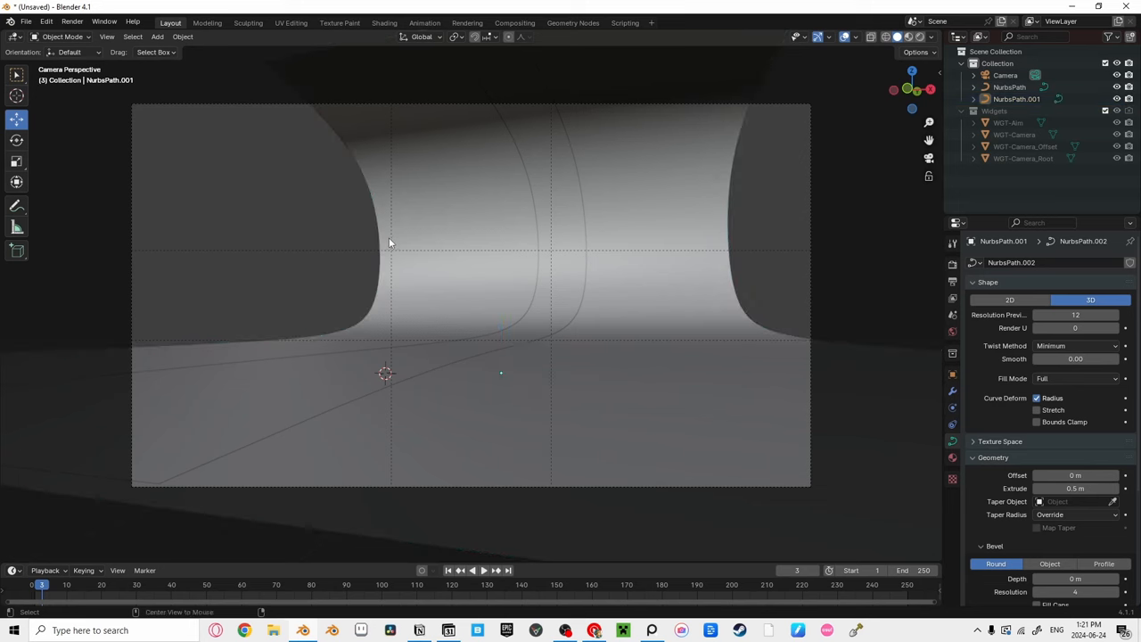
mouse_move(709, 278)
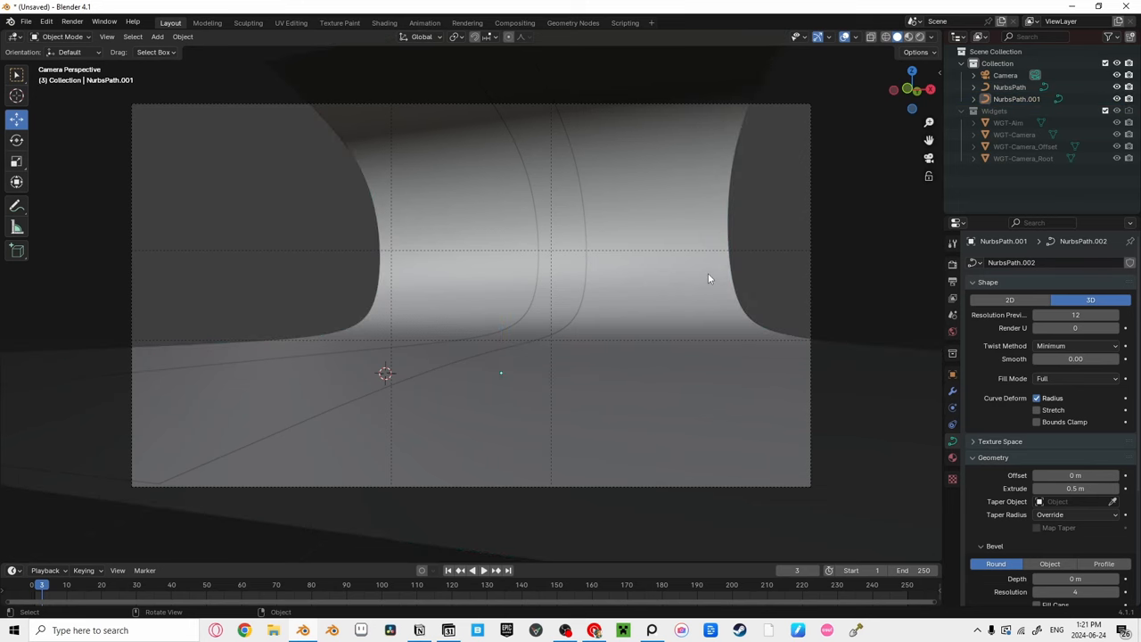
mouse_move(729, 245)
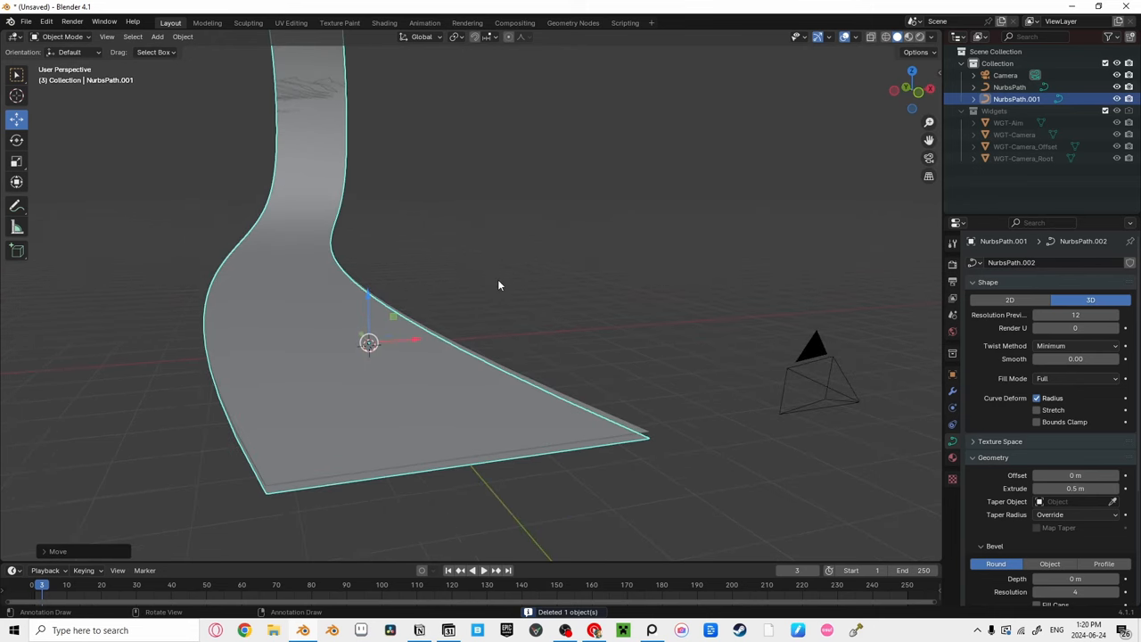
Enter Edit Mode on NurbsPath.001 to adjust its control points, then exit
key("Tab")
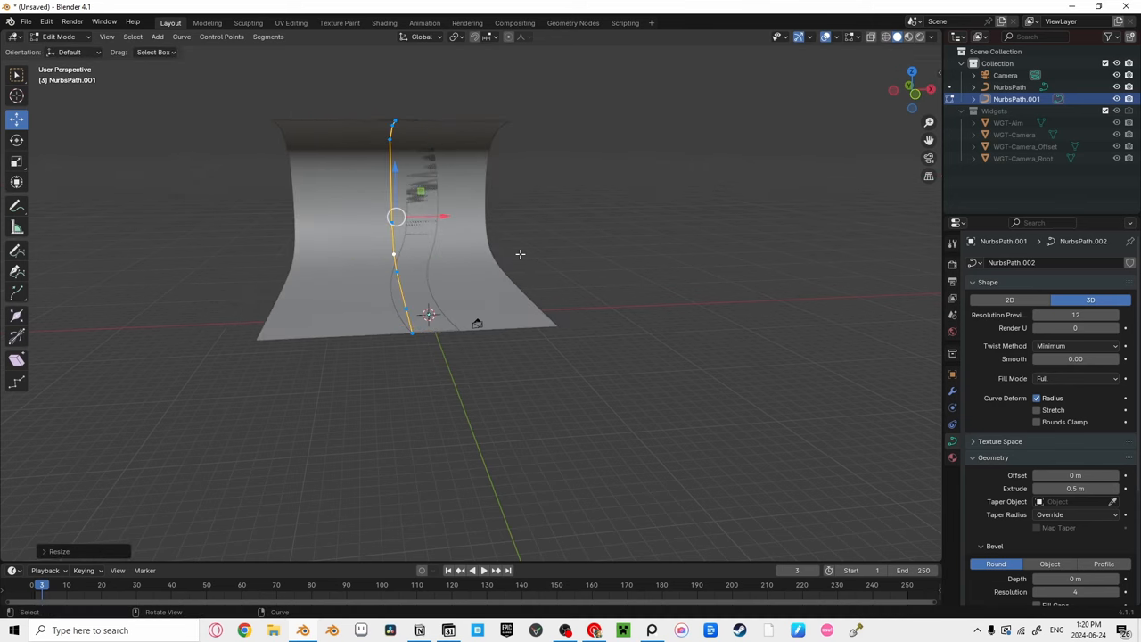
key("Tab")
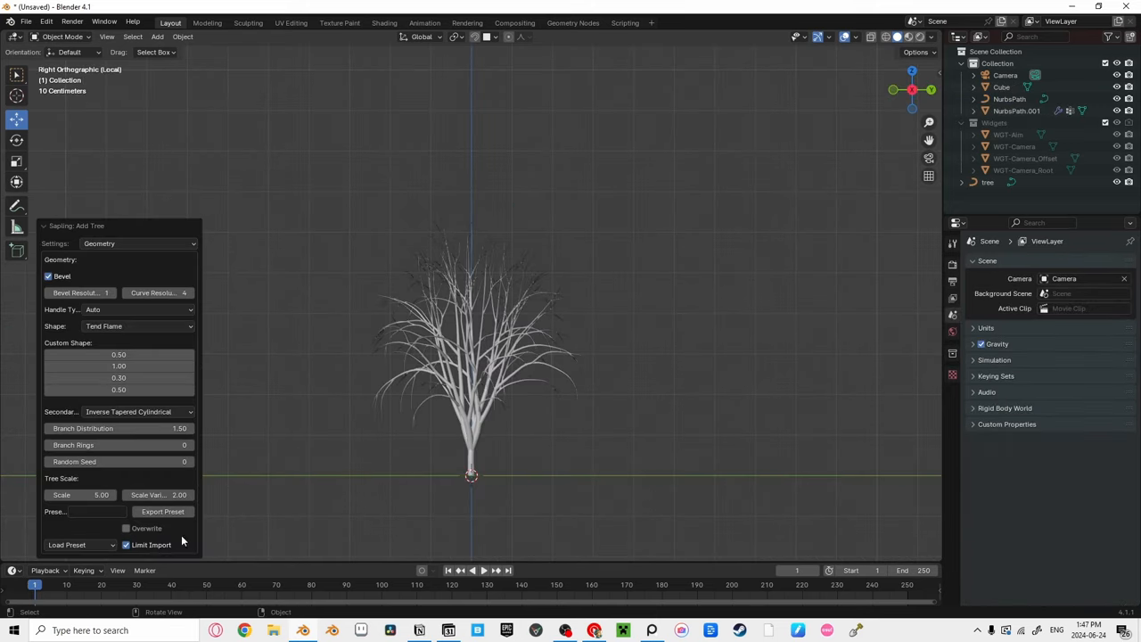
Load the douglas_fir preset in the Sapling: Add Tree panel
left_click(80, 544)
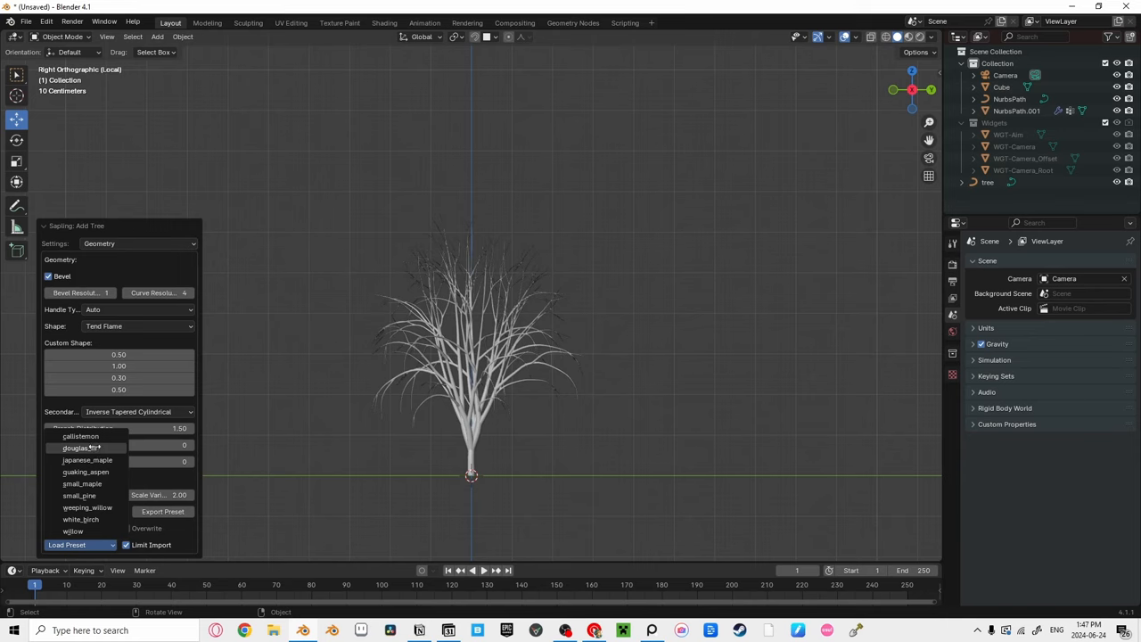
left_click(82, 448)
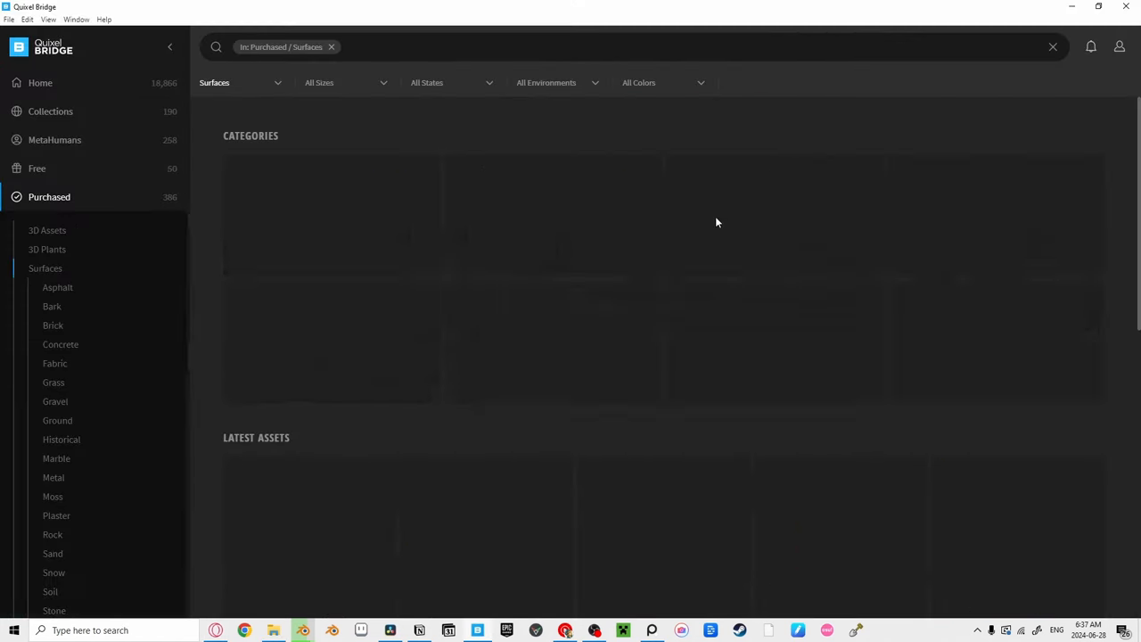
Browse purchased Bark and Moss surfaces, then preview Fine American Road asphalt
left_click(52, 306)
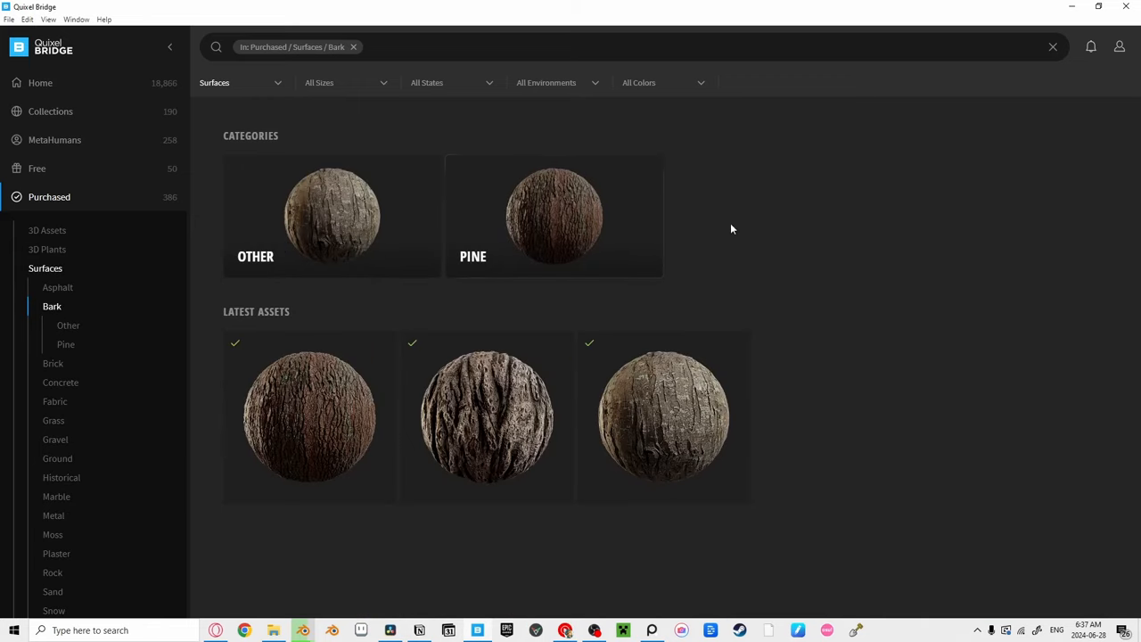
mouse_move(84, 260)
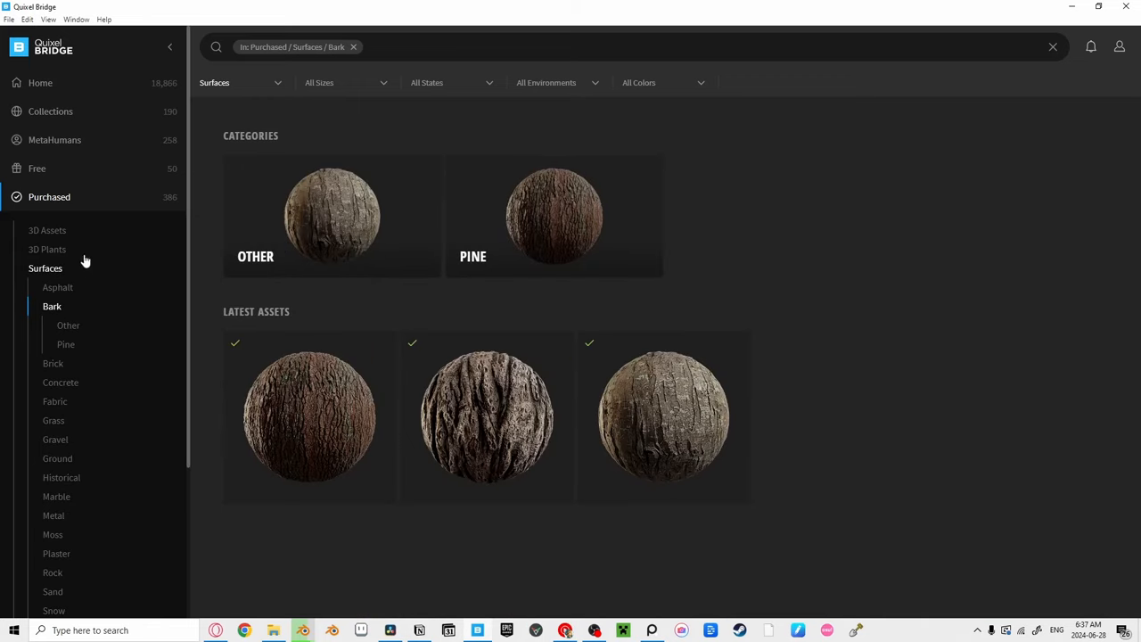
left_click(52, 495)
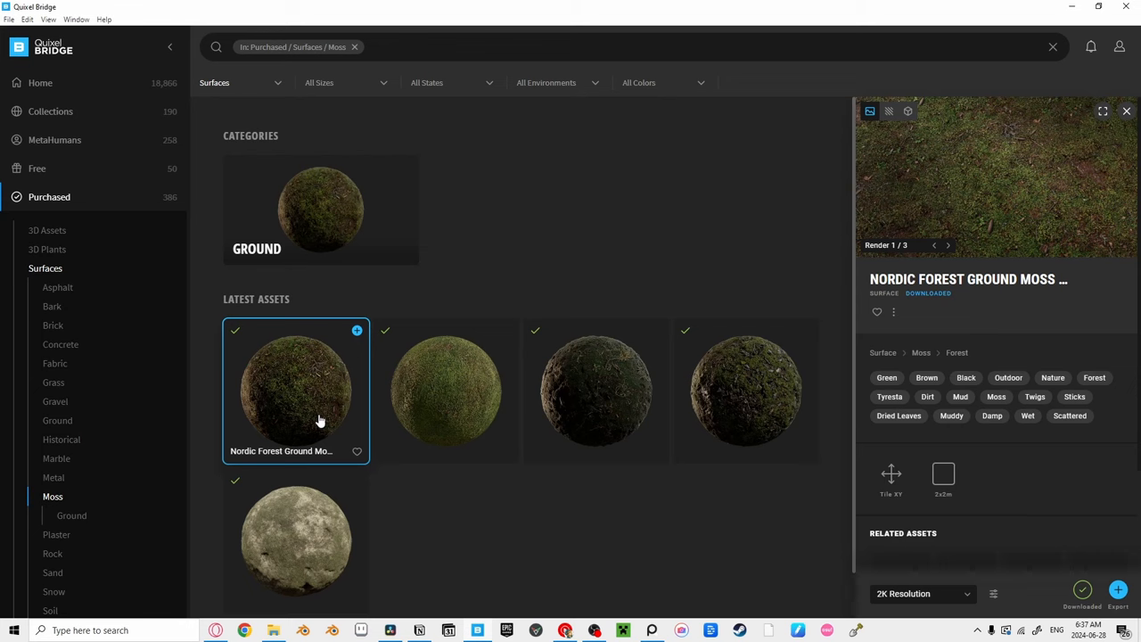
left_click(57, 287)
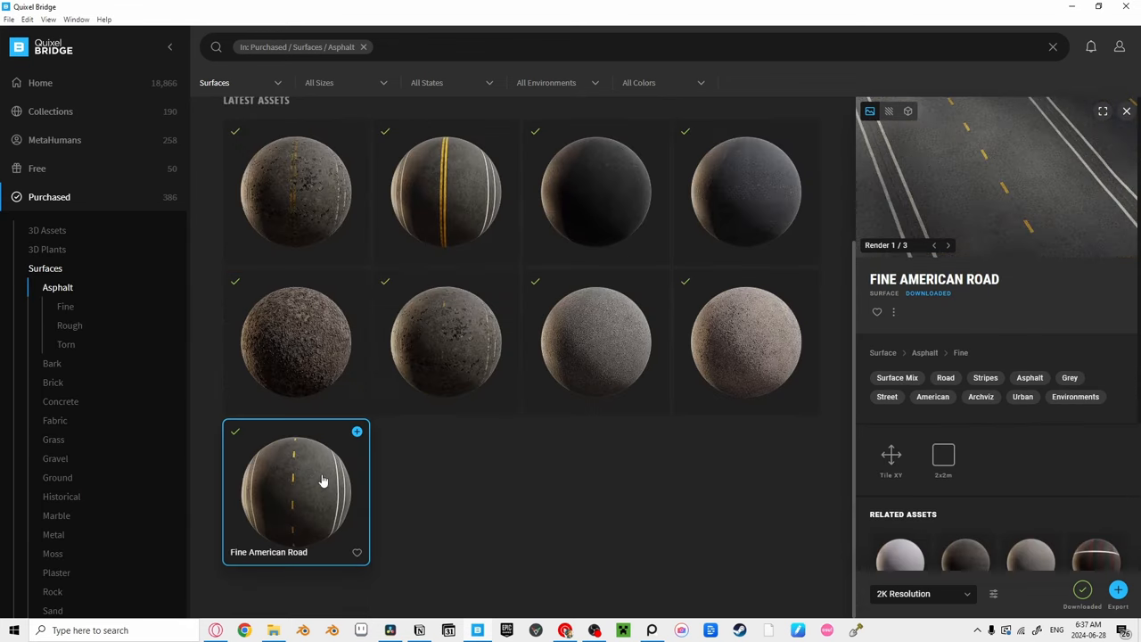
mouse_move(457, 348)
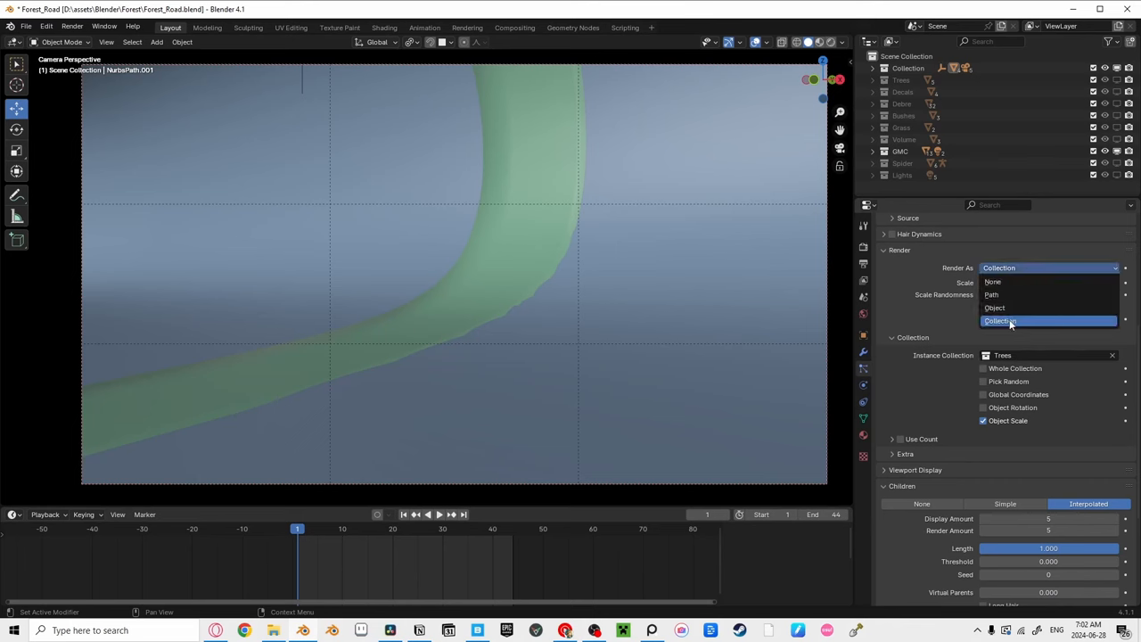
Set the particles to render as instances of the Trees collection
left_click(999, 321)
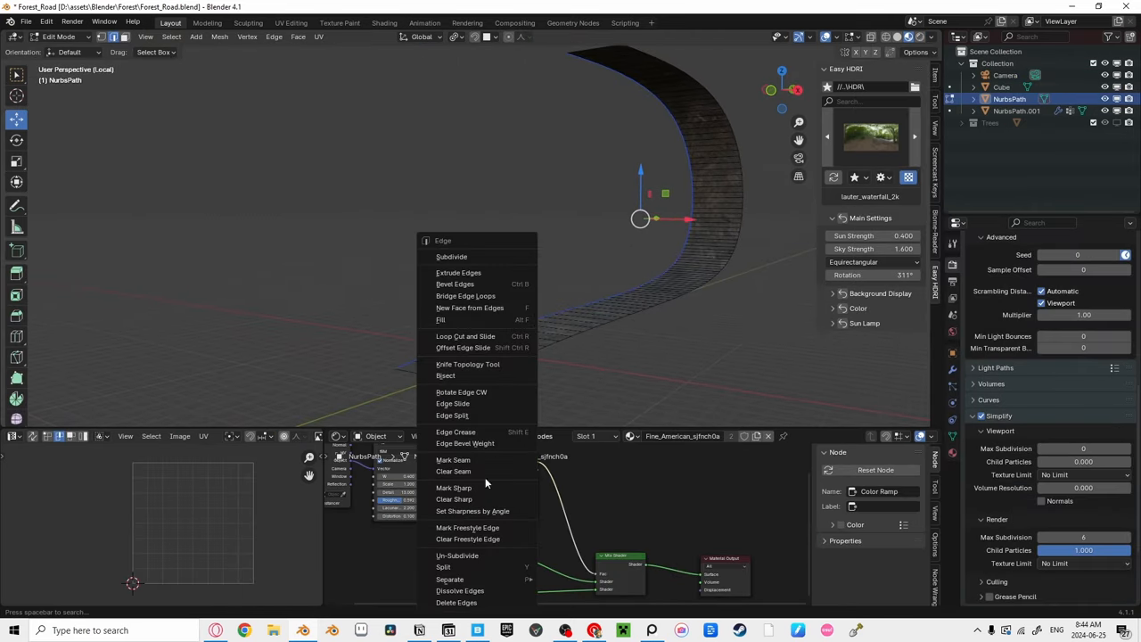
mouse_move(475, 460)
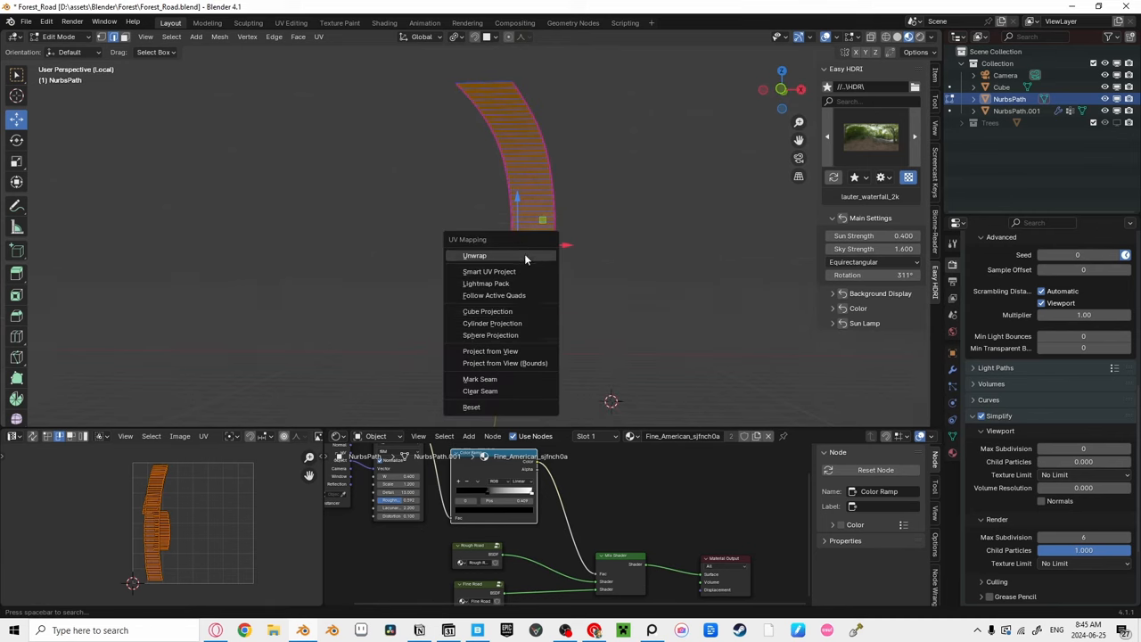
Click the Add a comment field and type 'dumb' as a reply
left_click(474, 255)
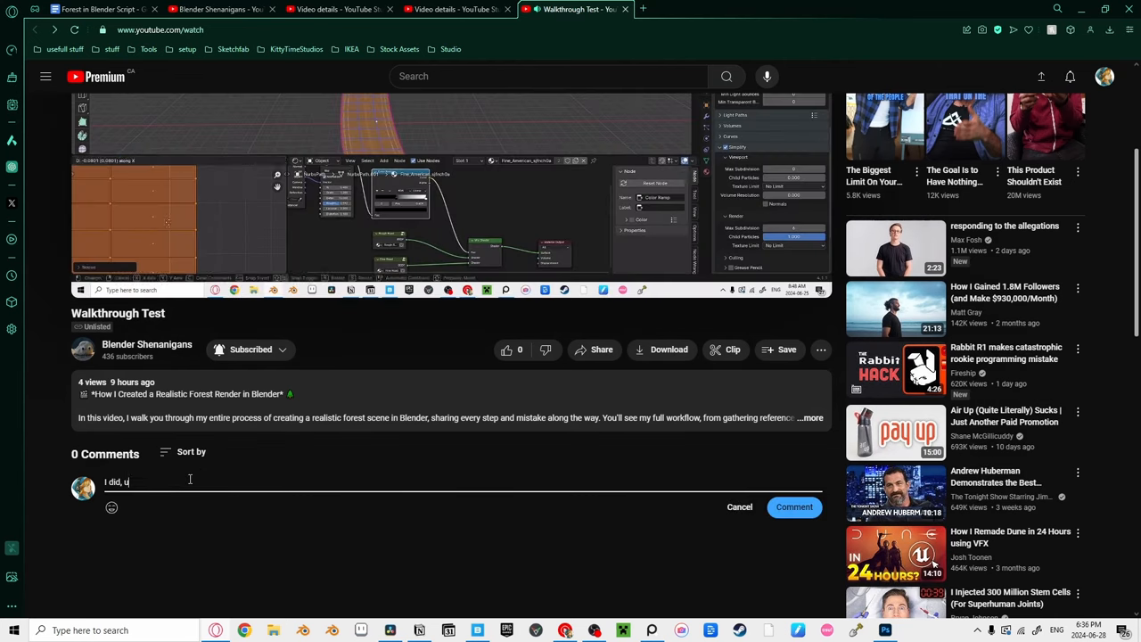
type("dumb")
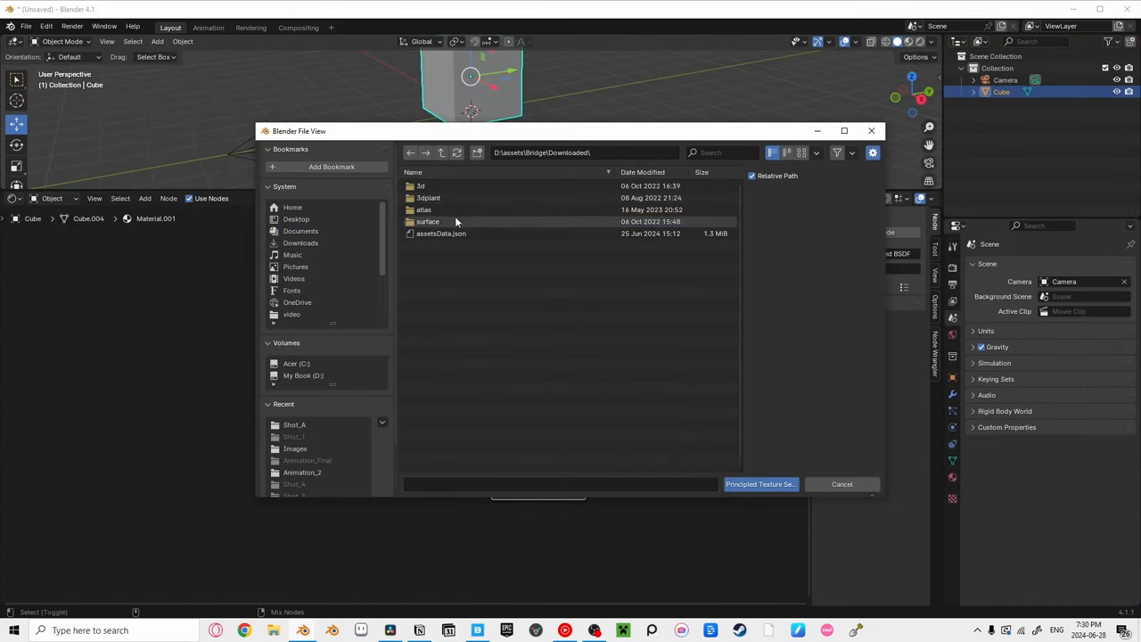
Enable the Node: Node Wrangler add-on and close Preferences
double_click(427, 222)
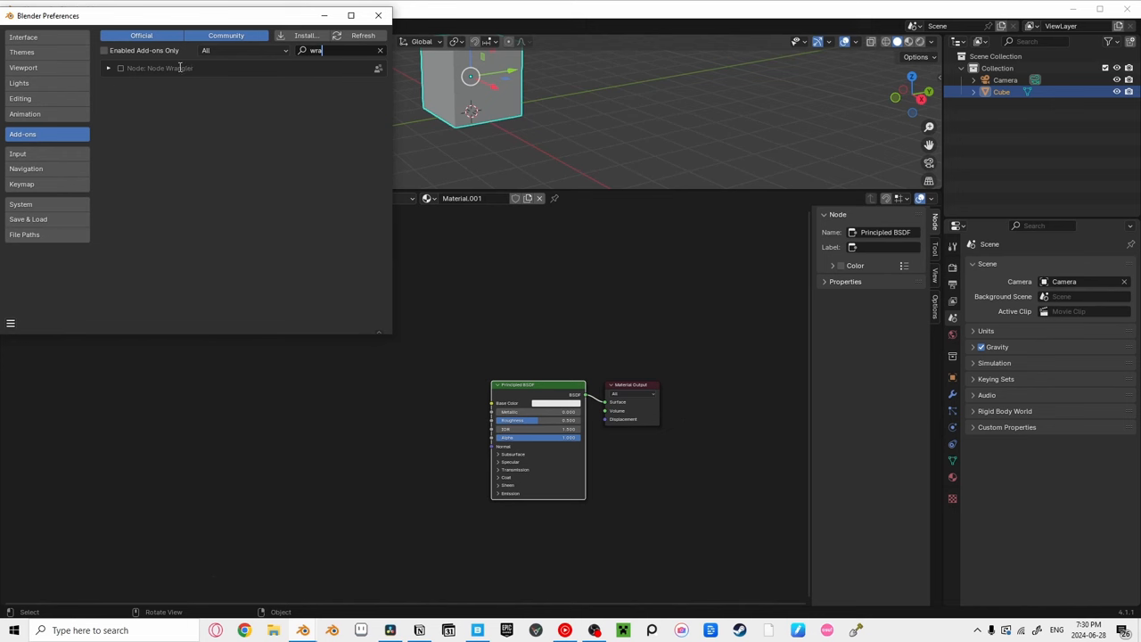
left_click(120, 68)
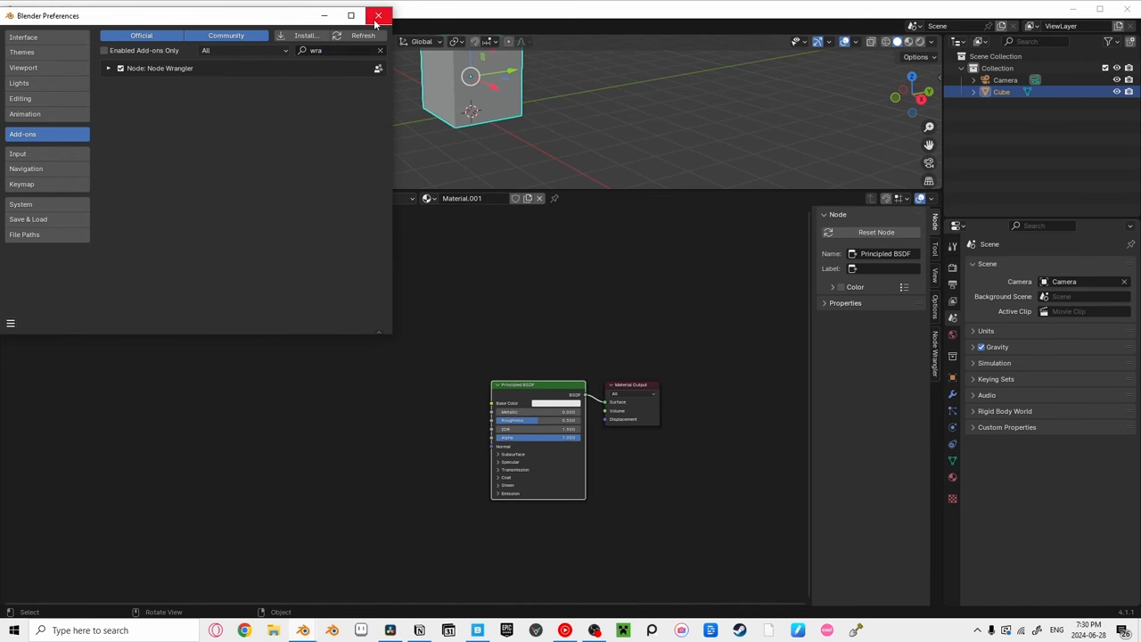
left_click(378, 15)
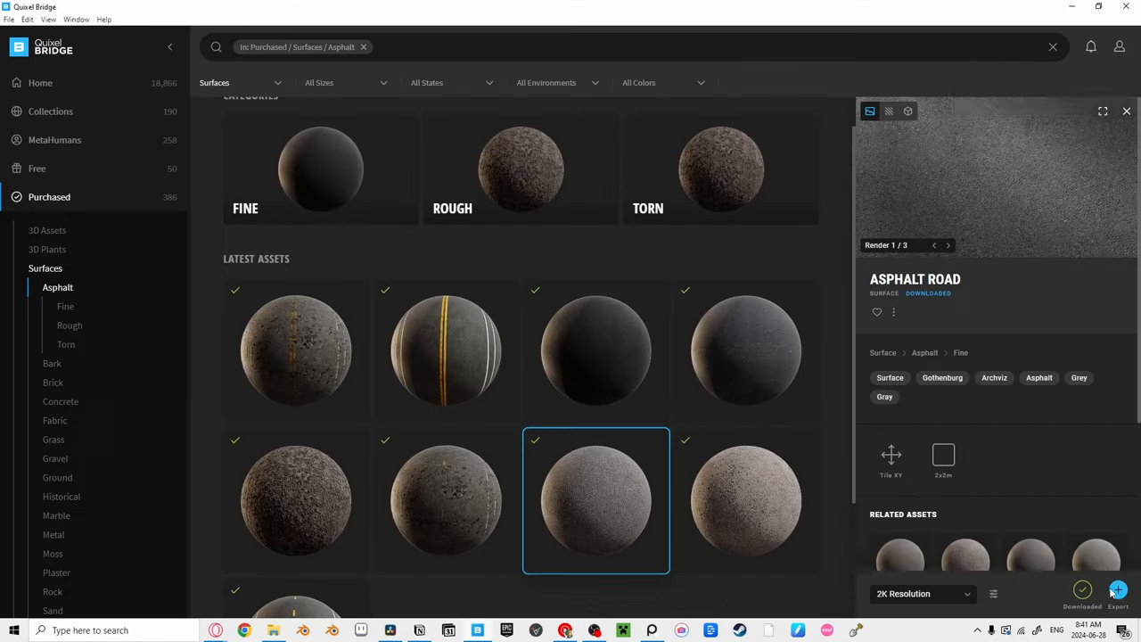
Export the Asphalt Road surface from Quixel Bridge
left_click(1117, 593)
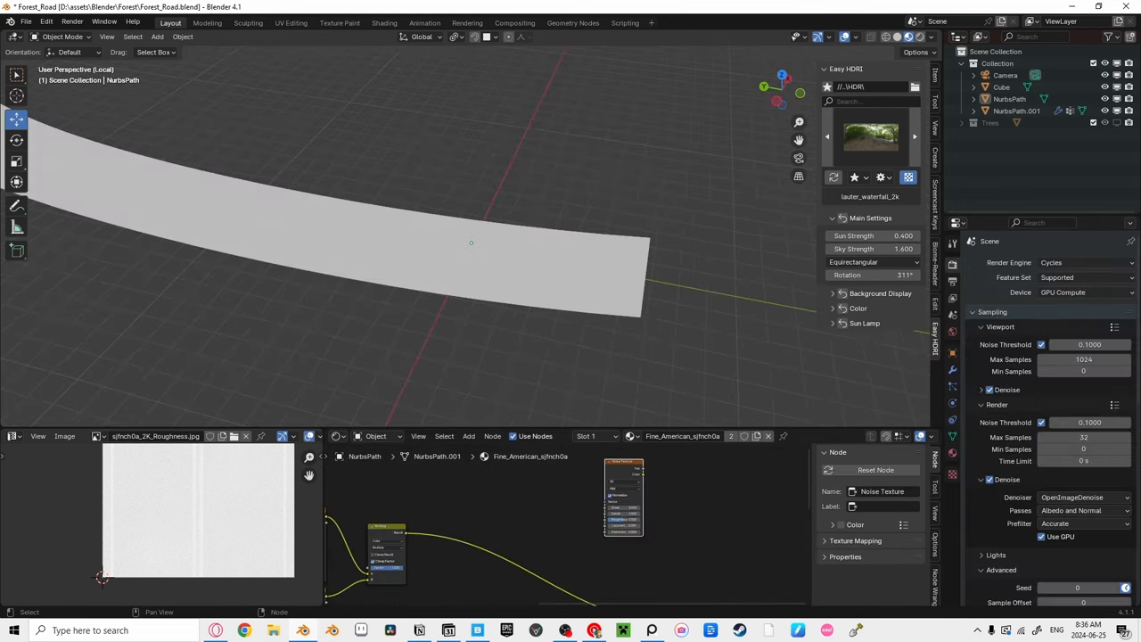
Add a Color Ramp node to the road material via the add-node search
left_click(468, 436)
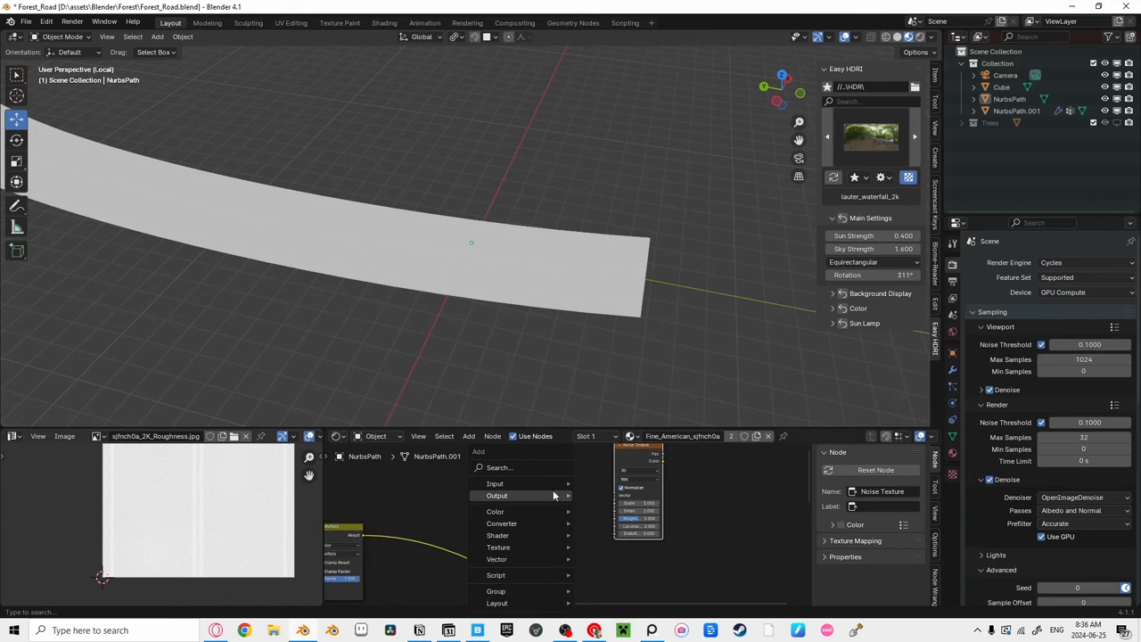
type("color")
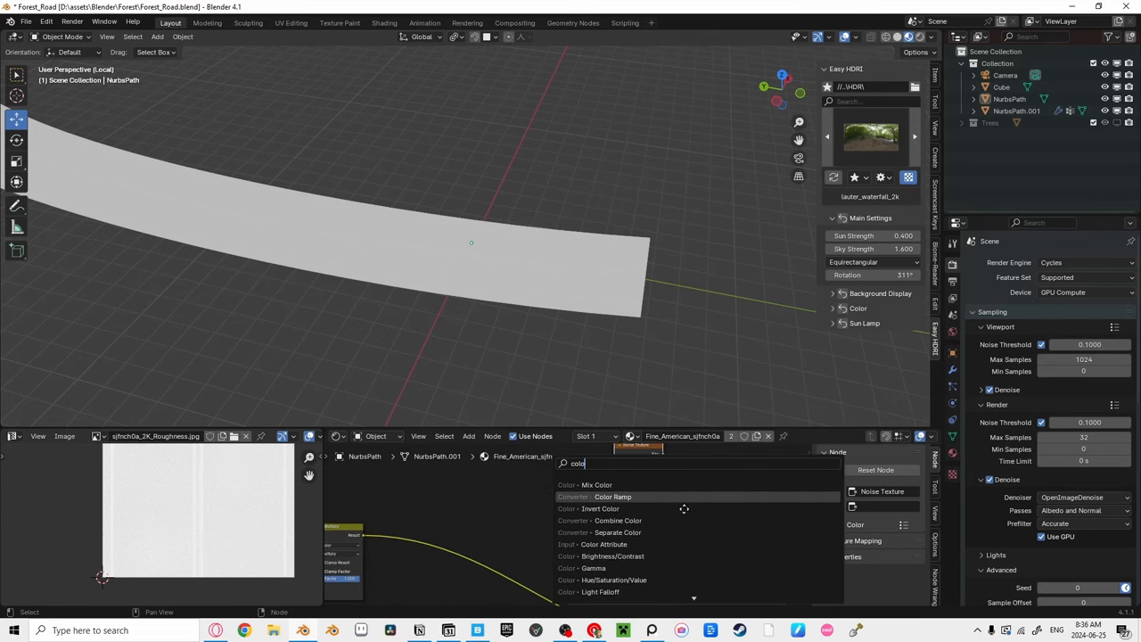
left_click(612, 497)
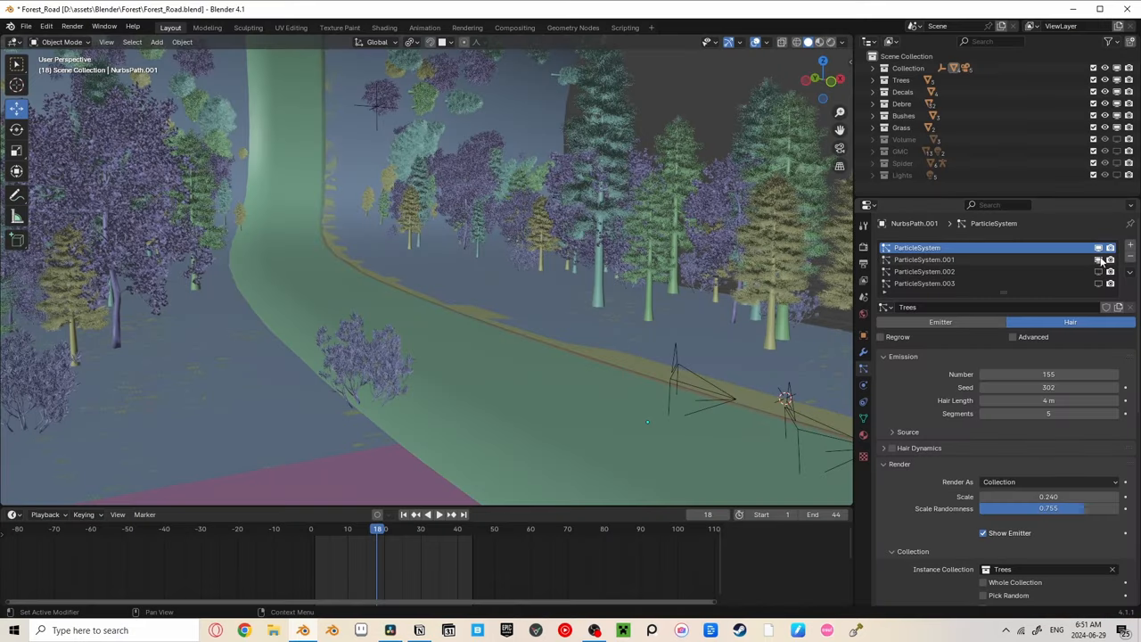
Hide the tree particle system and the Trees collection from the viewport
left_click(1098, 247)
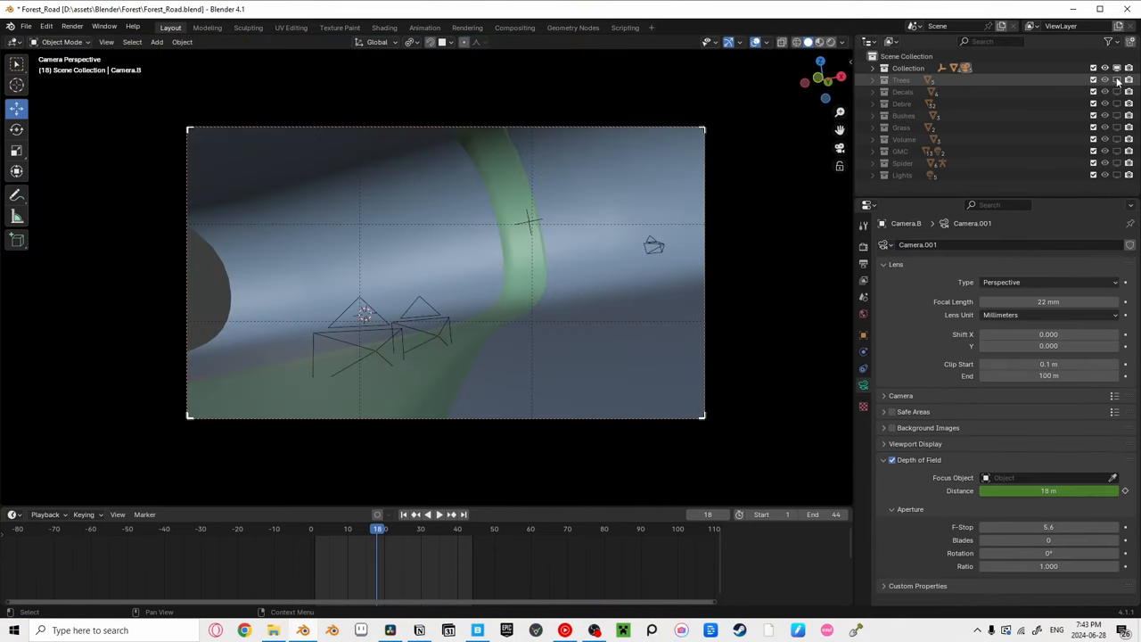
left_click(1106, 80)
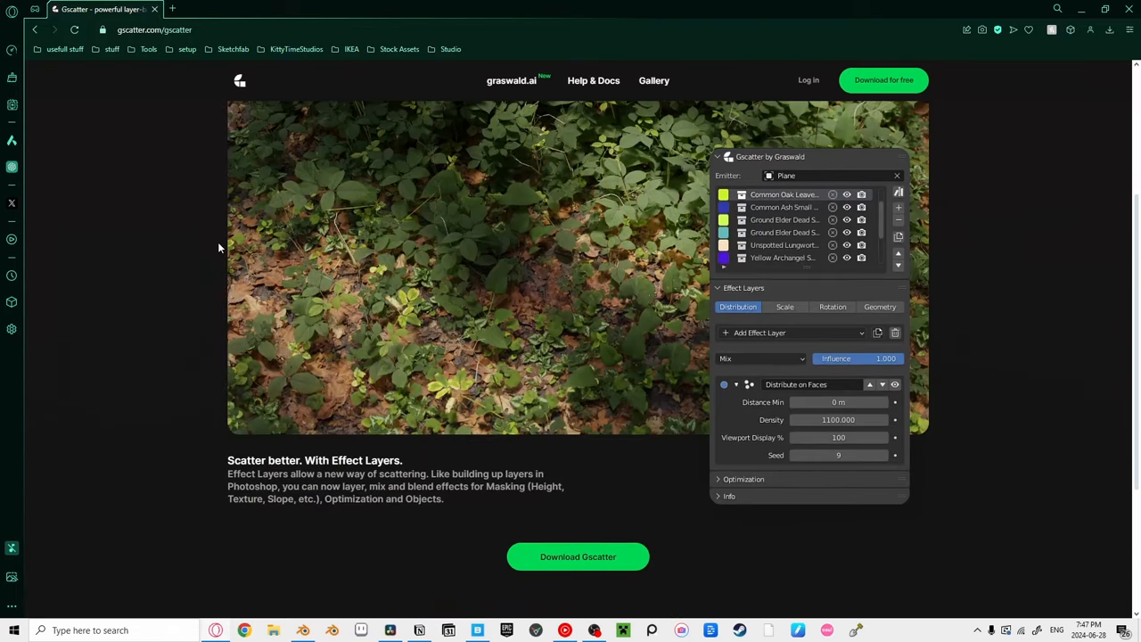
Scroll down the Gscatter page to the Effect Layers section
scroll("down", 3)
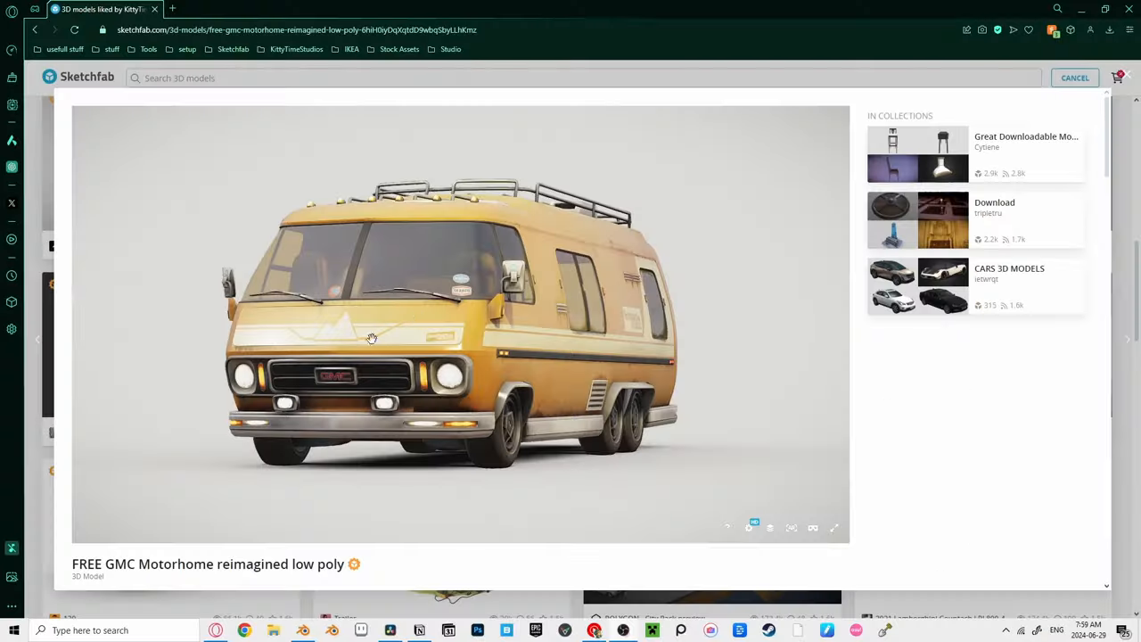
Scroll the GMC Motorhome model page to its Download 3D Model link and description
scroll("down", 3)
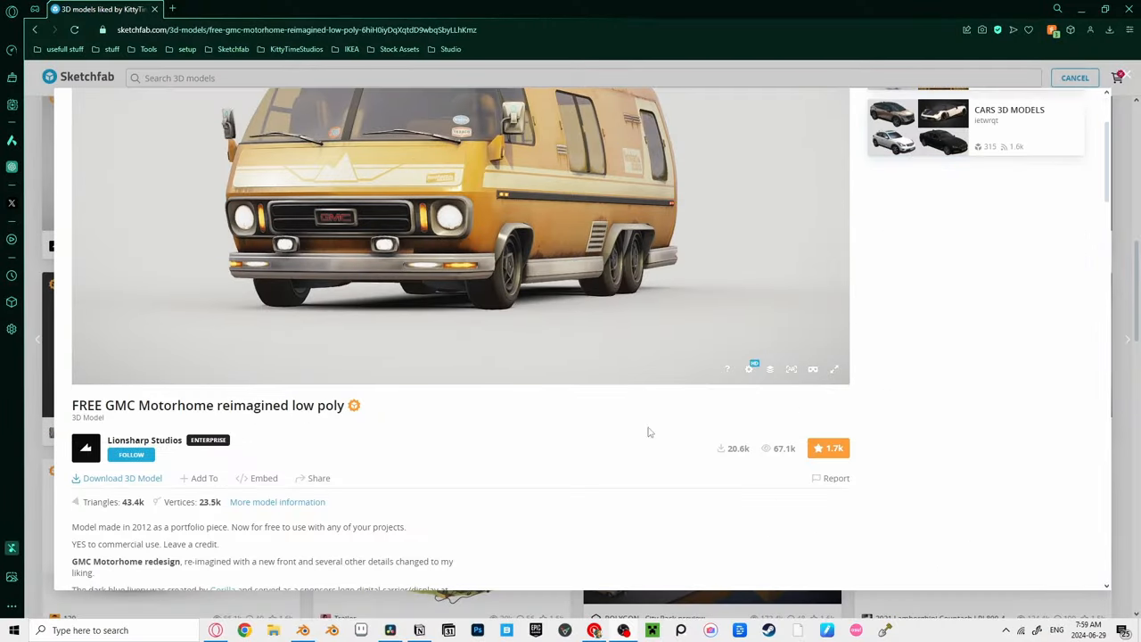
left_click(594, 631)
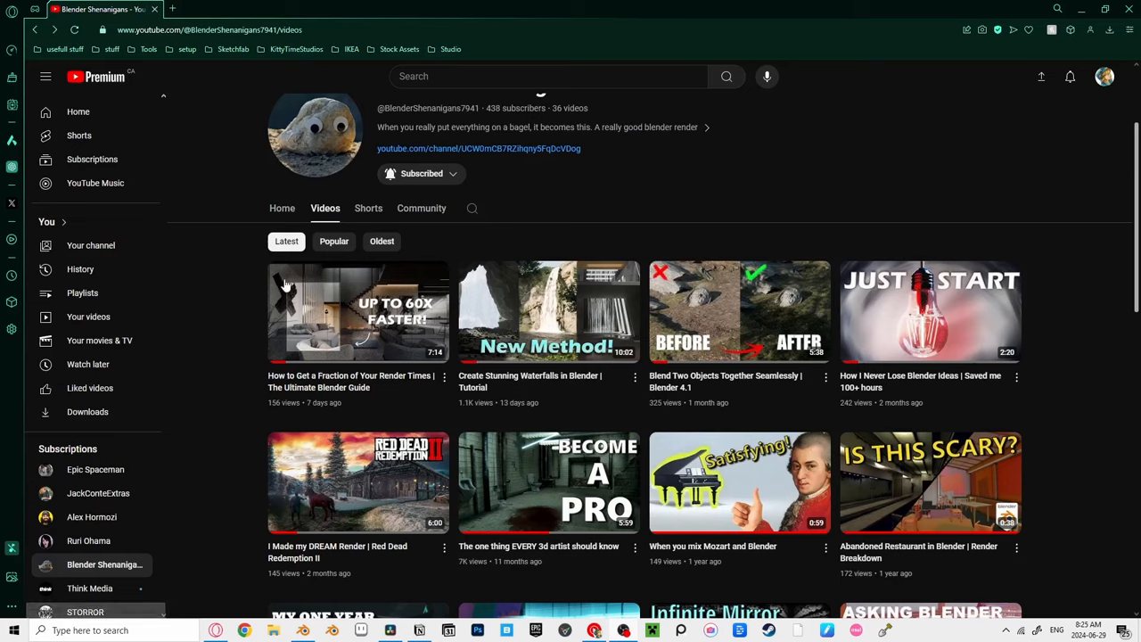
Open the 'How to Get a Fraction of Your Render Times' video
left_click(357, 312)
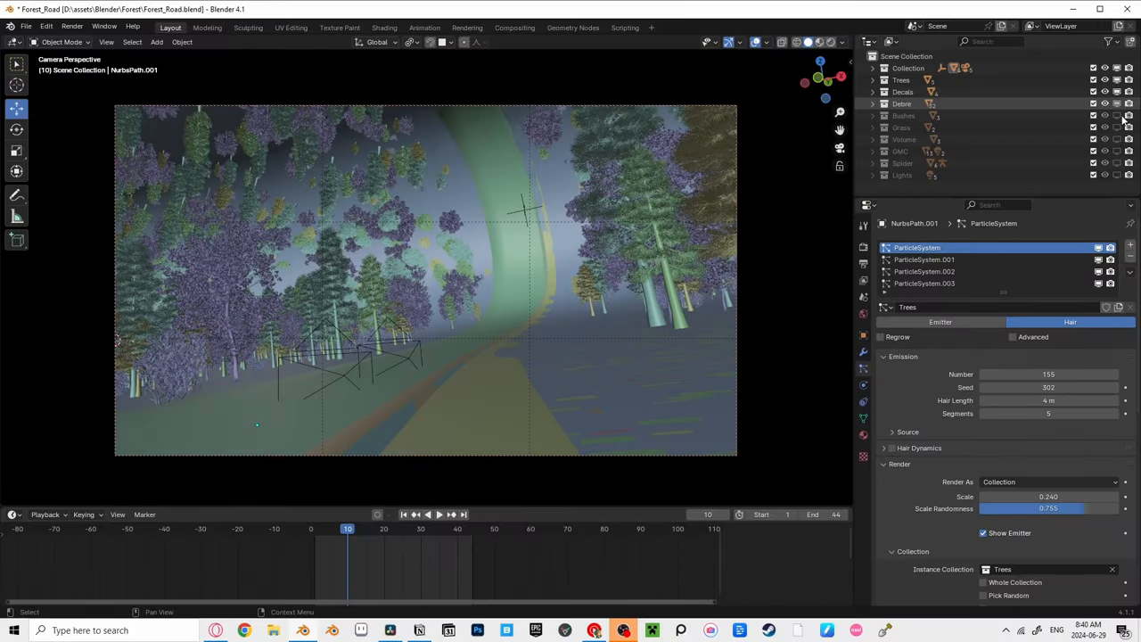
Display the selected bushes as Bounds and change the Simplify texture limit
left_click(1048, 546)
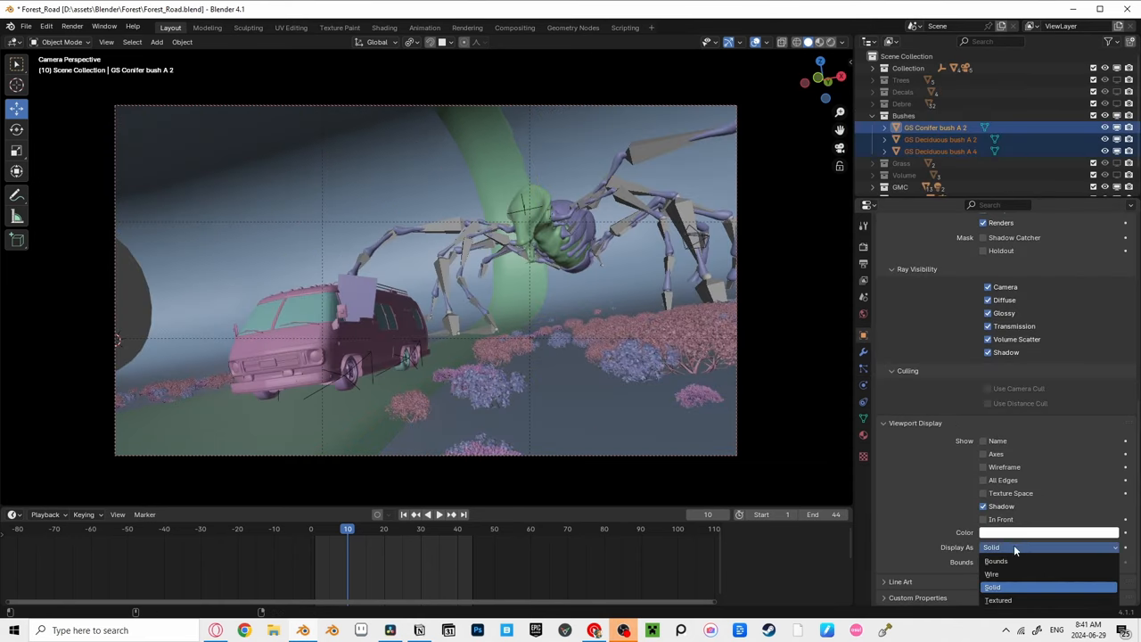
left_click(996, 561)
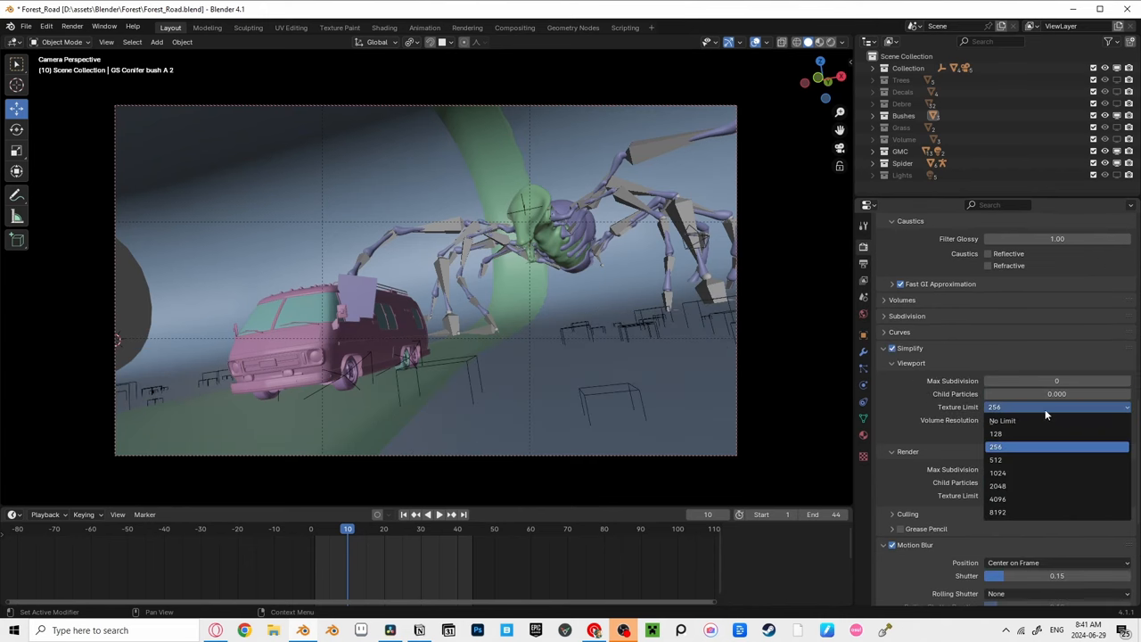
left_click(884, 348)
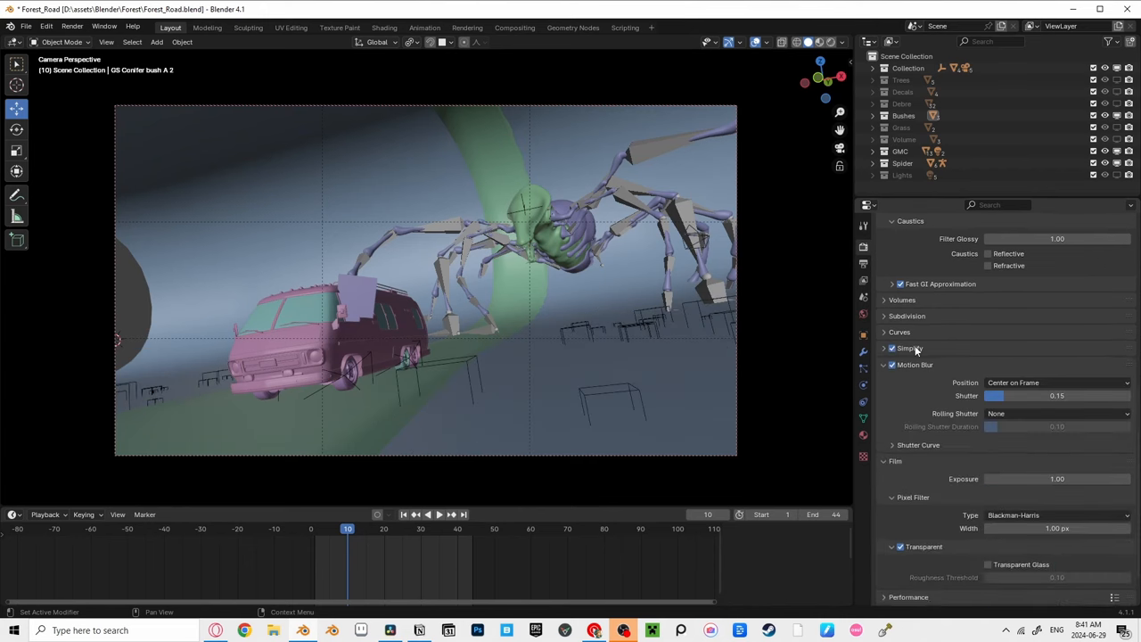